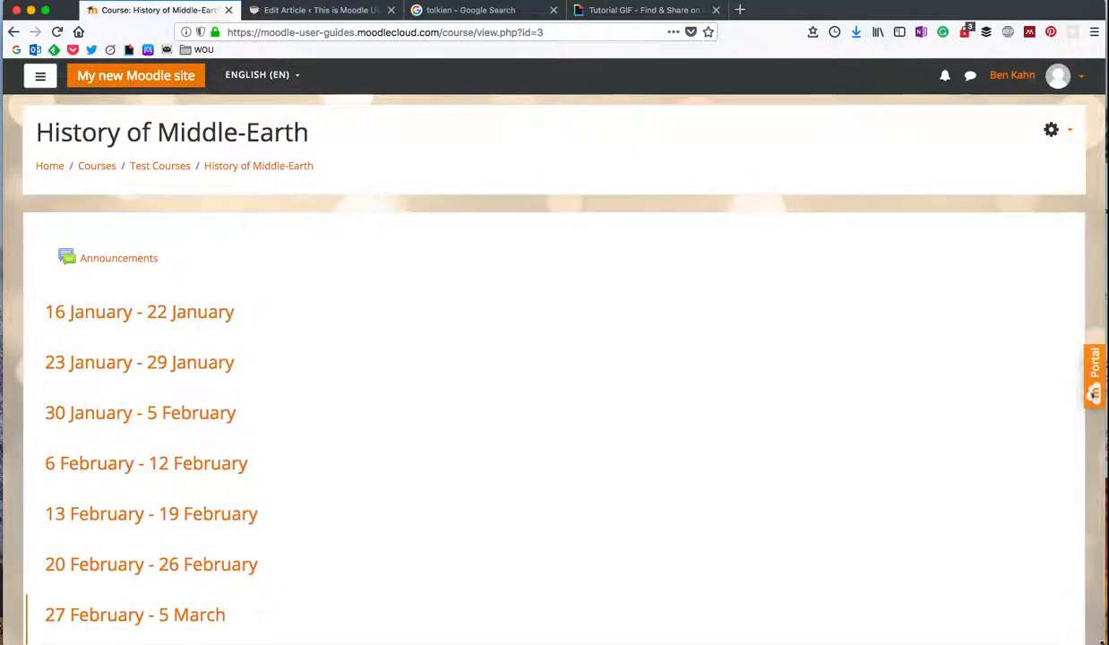
# Step: Turn editing on for the course and start adding a resource to the top section
pyautogui.scroll(-3)
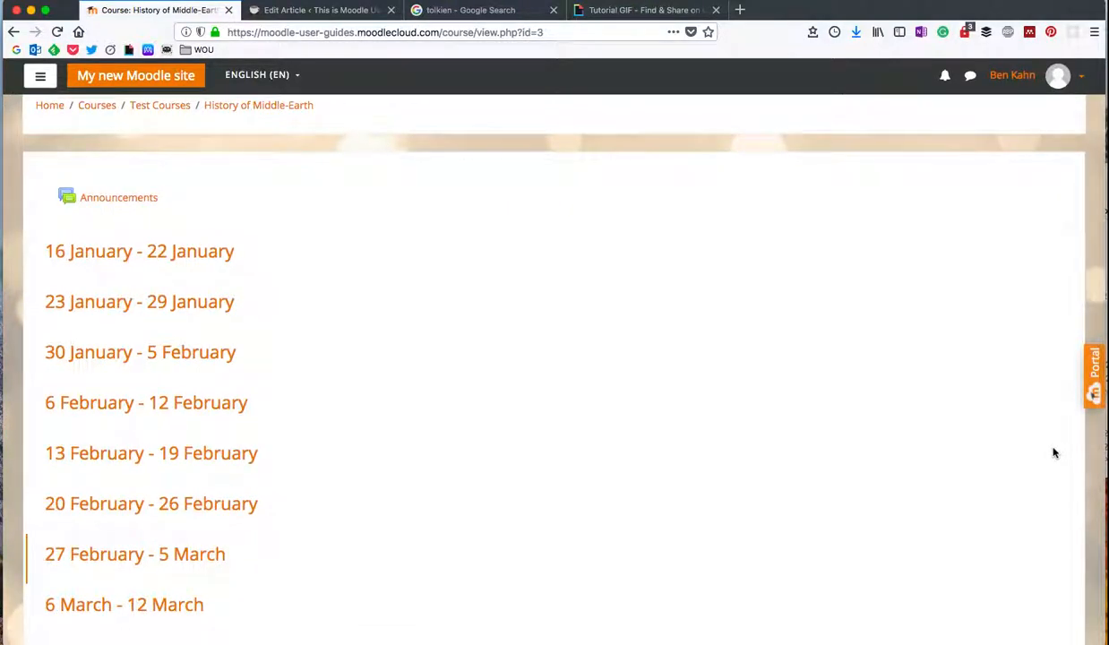
pyautogui.scroll(-3)
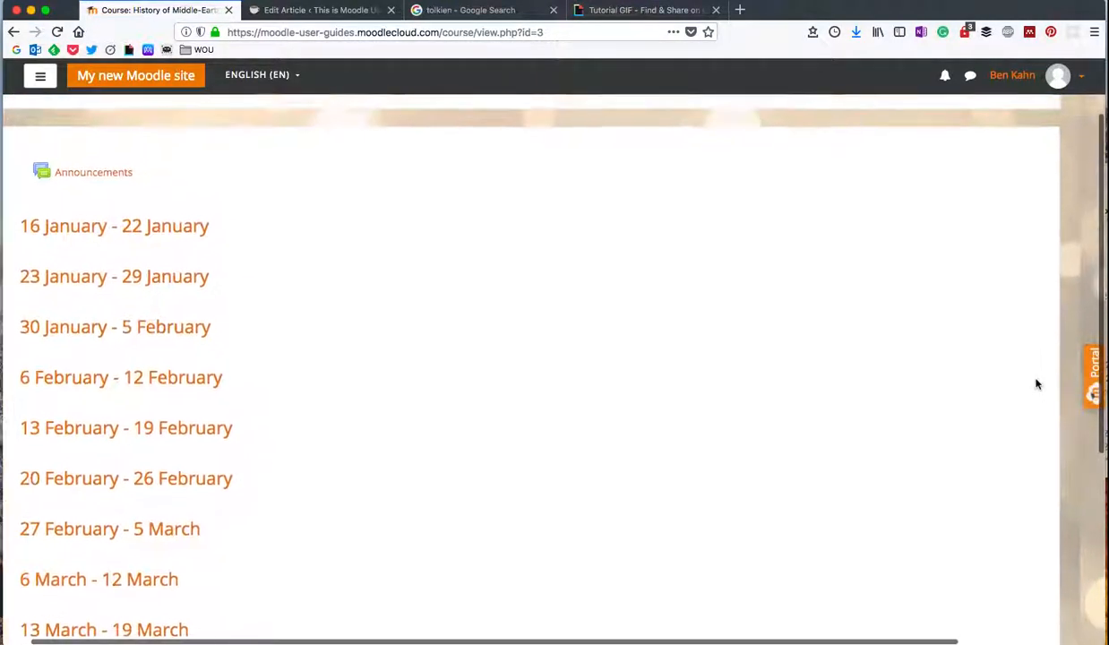
pyautogui.scroll(3)
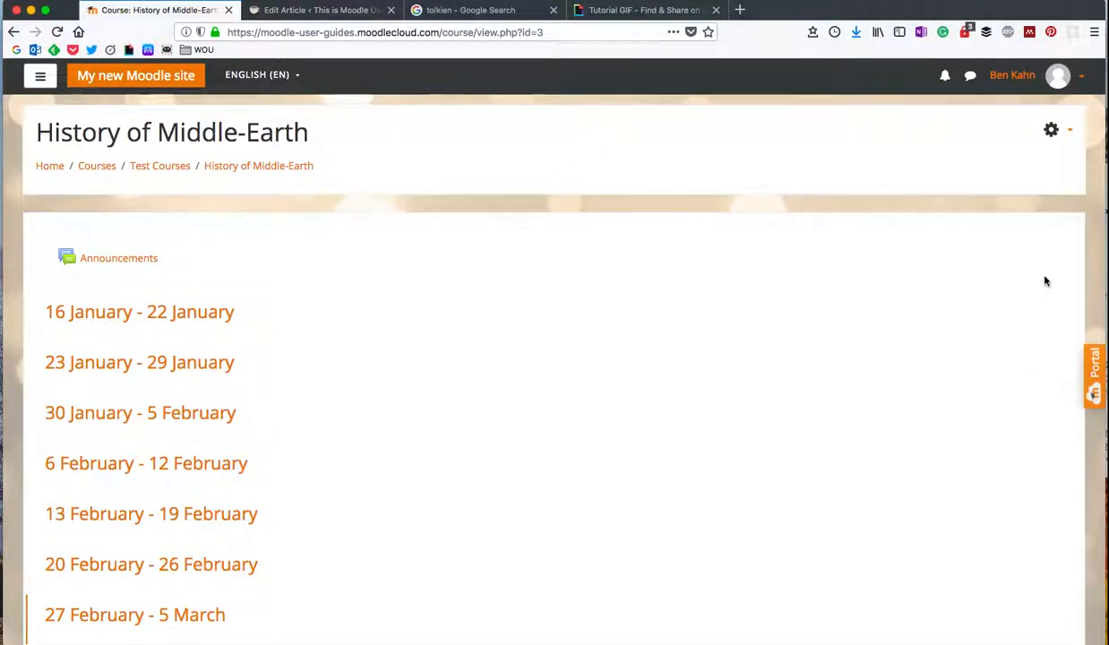
pyautogui.moveTo(1053, 197)
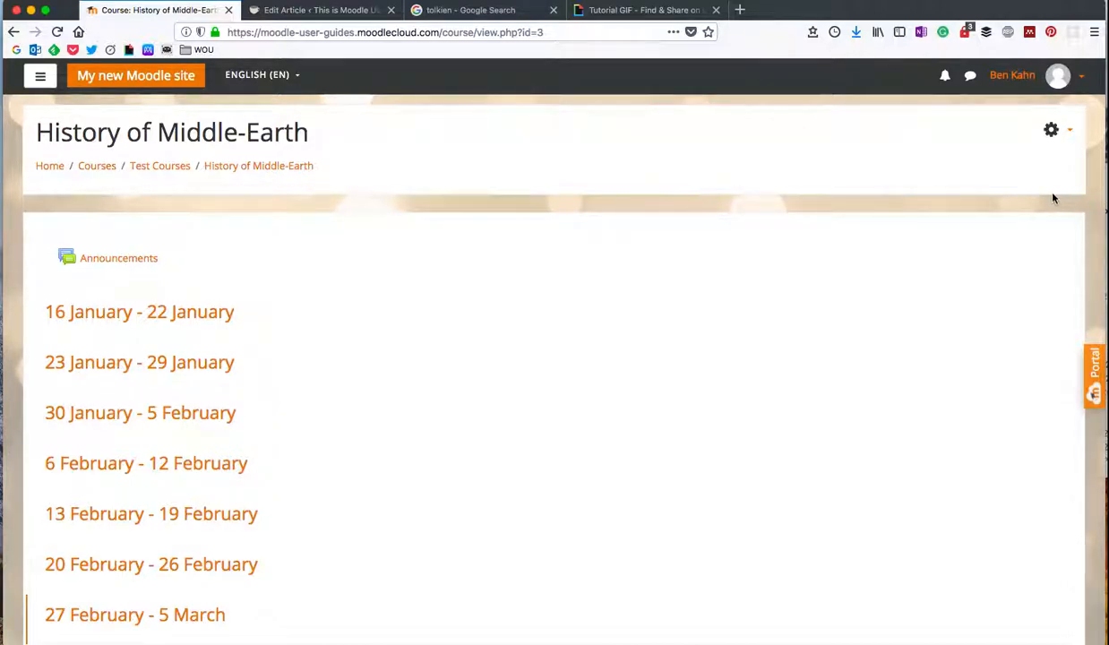
pyautogui.moveTo(1036, 129)
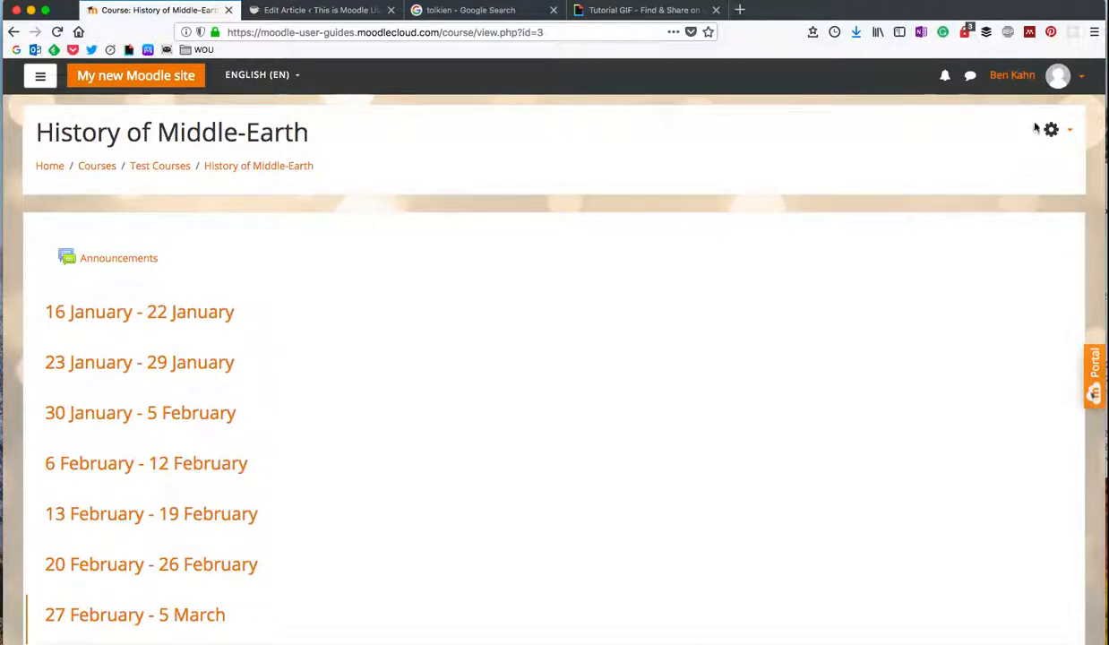
pyautogui.moveTo(1018, 170)
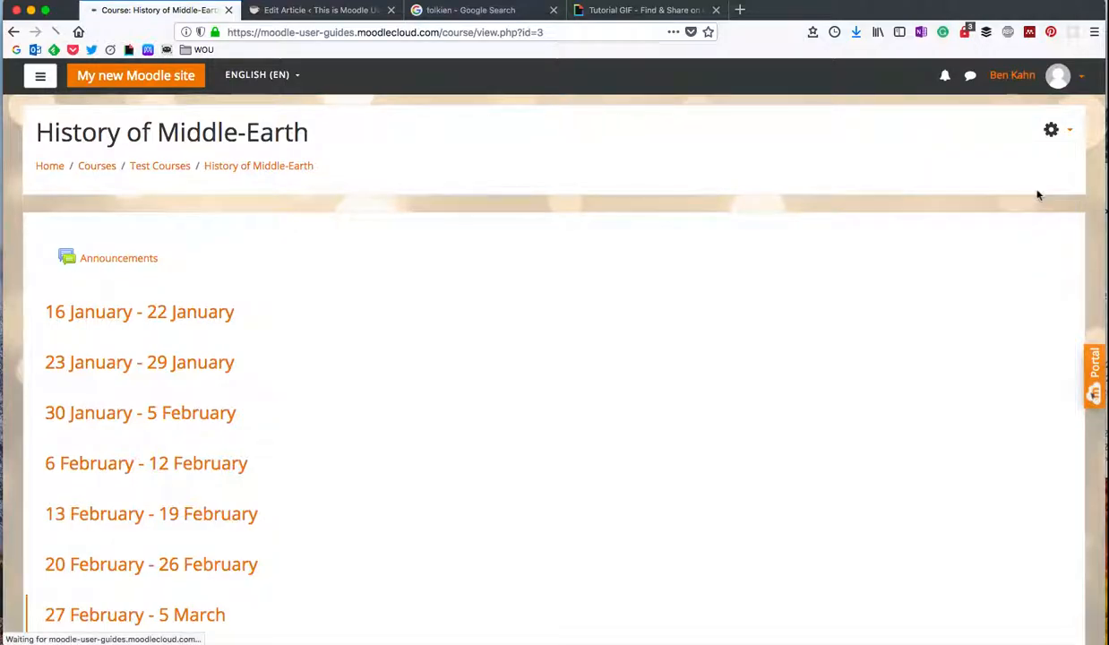
pyautogui.click(1050, 129)
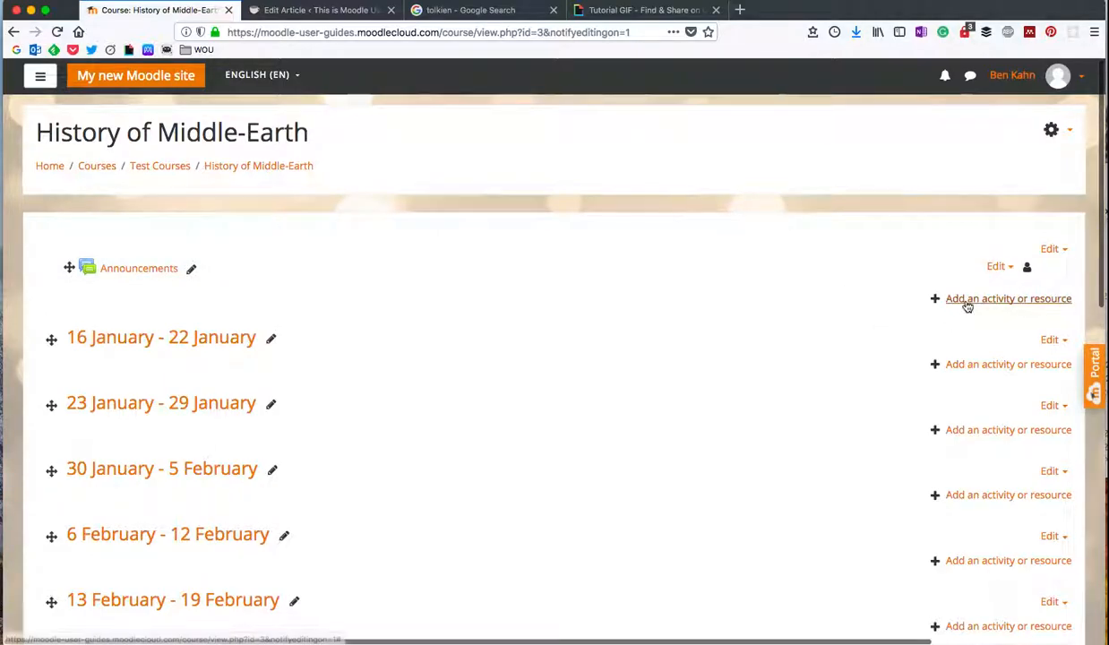
pyautogui.click(1007, 297)
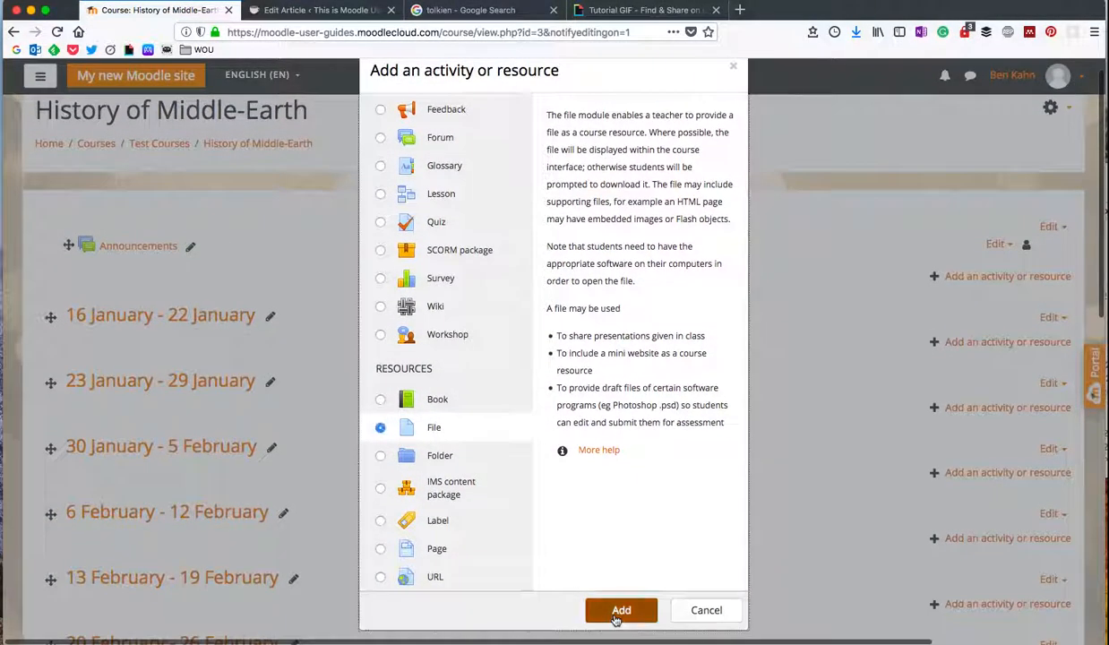
# Step: Confirm the File resource, then abandon the new-file form via the History of Middle-Earth breadcrumb
pyautogui.click(620, 609)
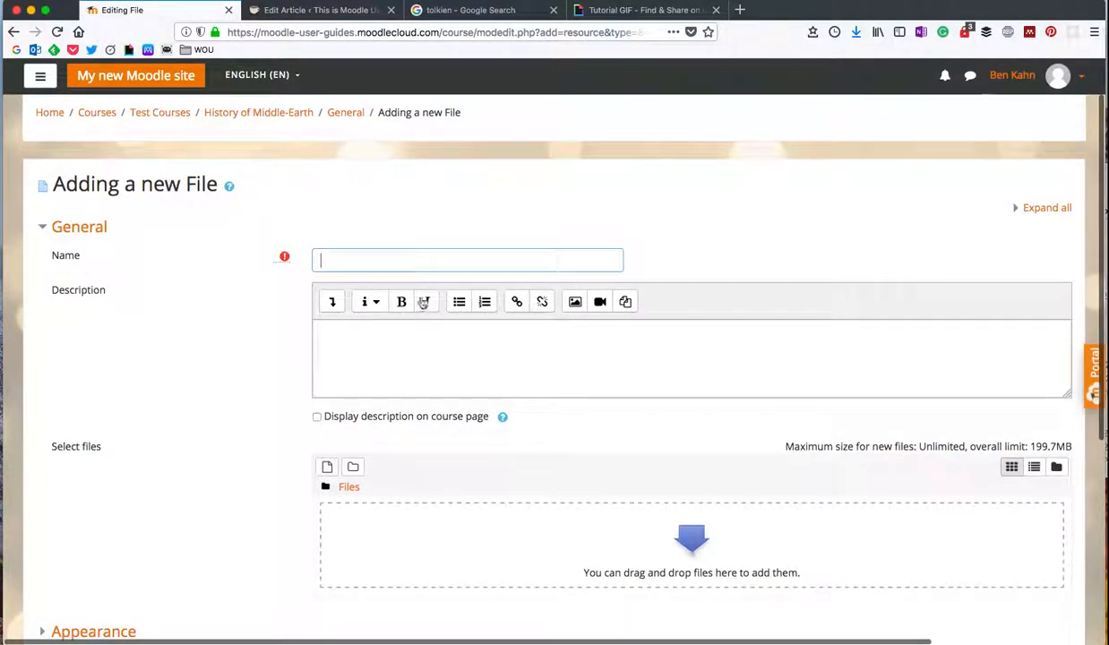
pyautogui.scroll(-3)
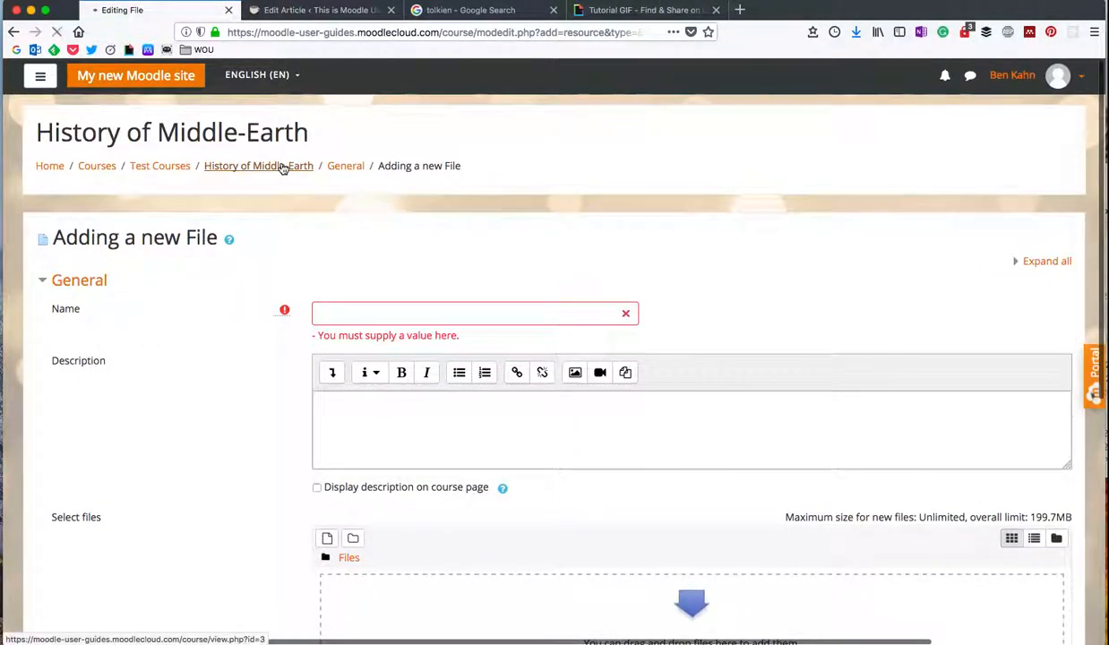
pyautogui.click(258, 165)
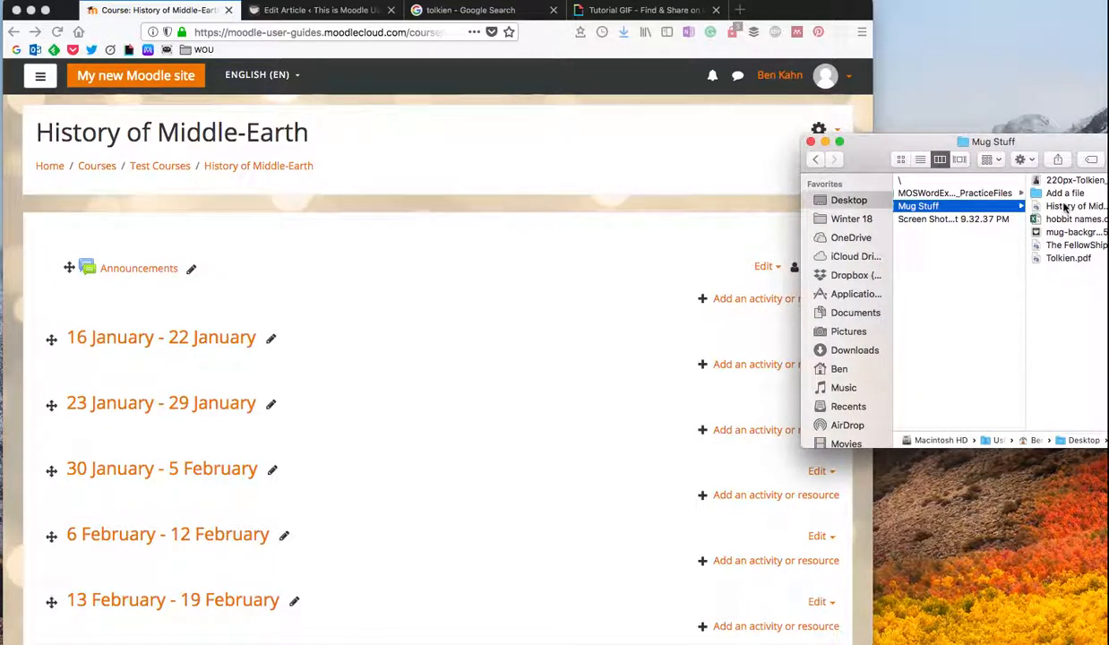
# Step: Pick the History of Middle Earth Syllabus PDF in Finder to drag into the top section
pyautogui.click(1075, 206)
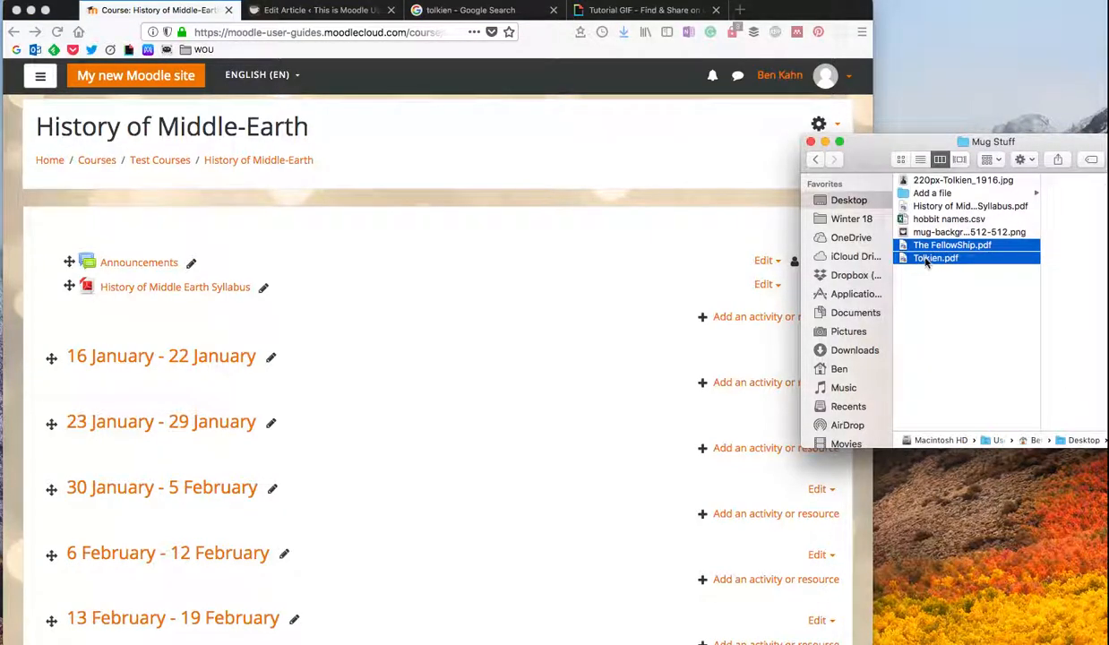
pyautogui.moveTo(935, 258); pyautogui.dragTo(439, 387)
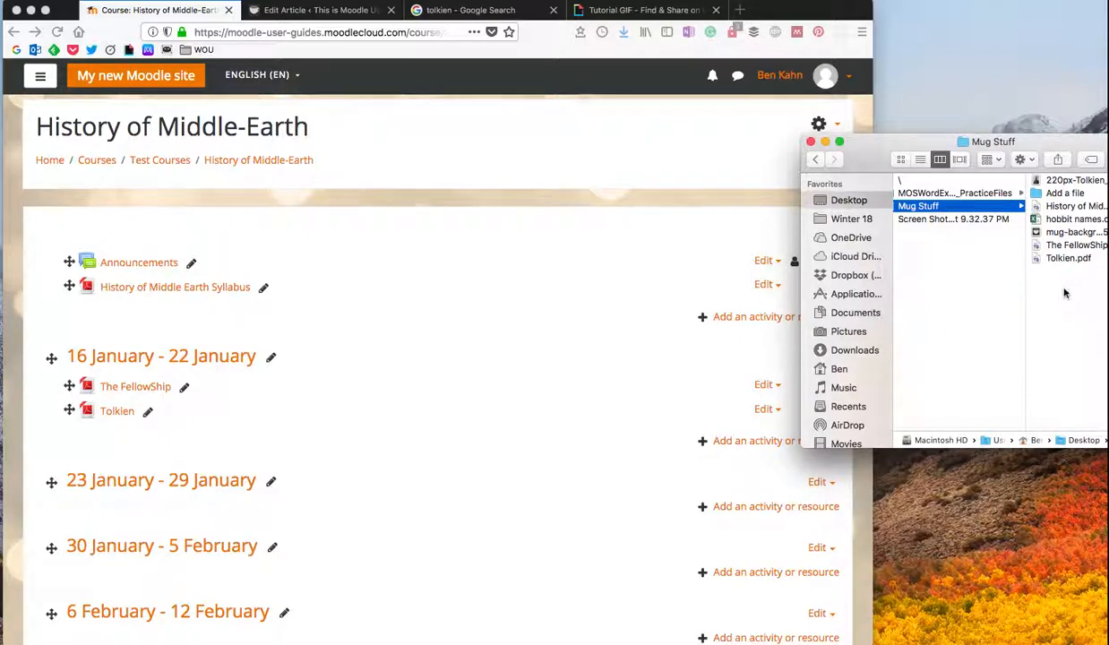
pyautogui.moveTo(1066, 233)
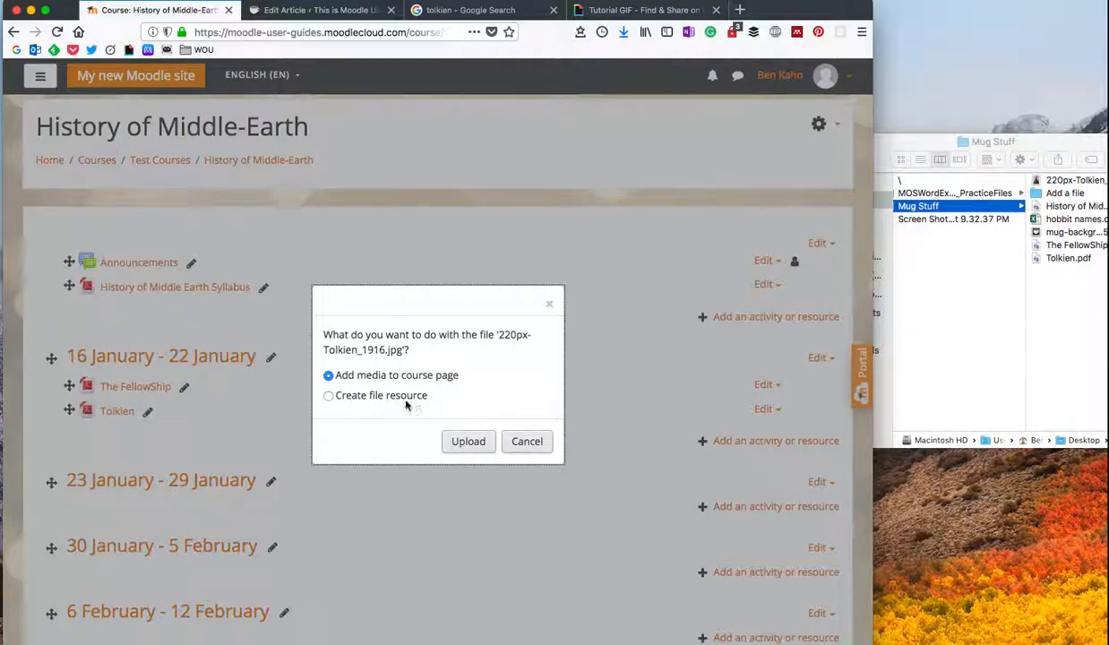
# Step: Choose 'Add media to course page' for the Tolkien jpg and upload it to the week section
pyautogui.click(329, 396)
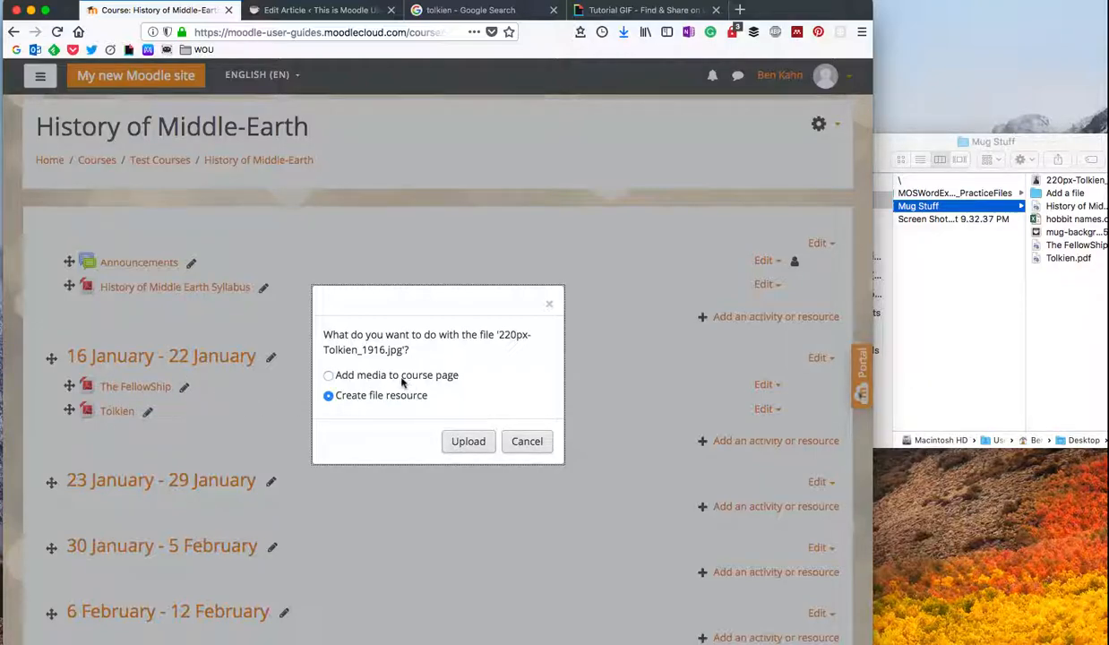
pyautogui.click(329, 375)
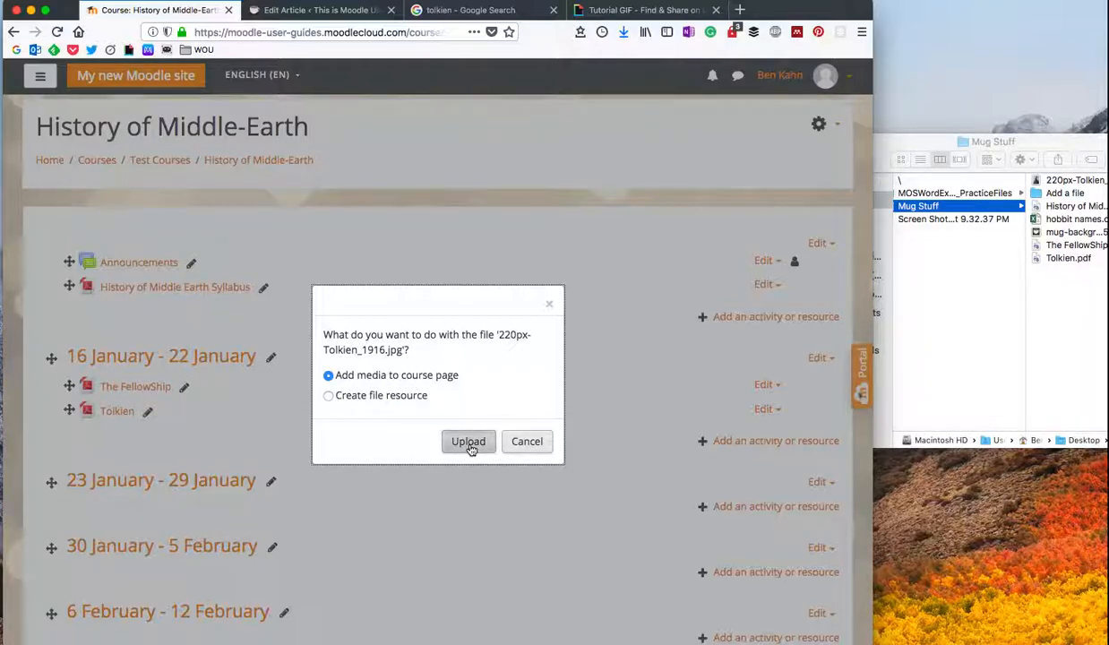
pyautogui.click(468, 440)
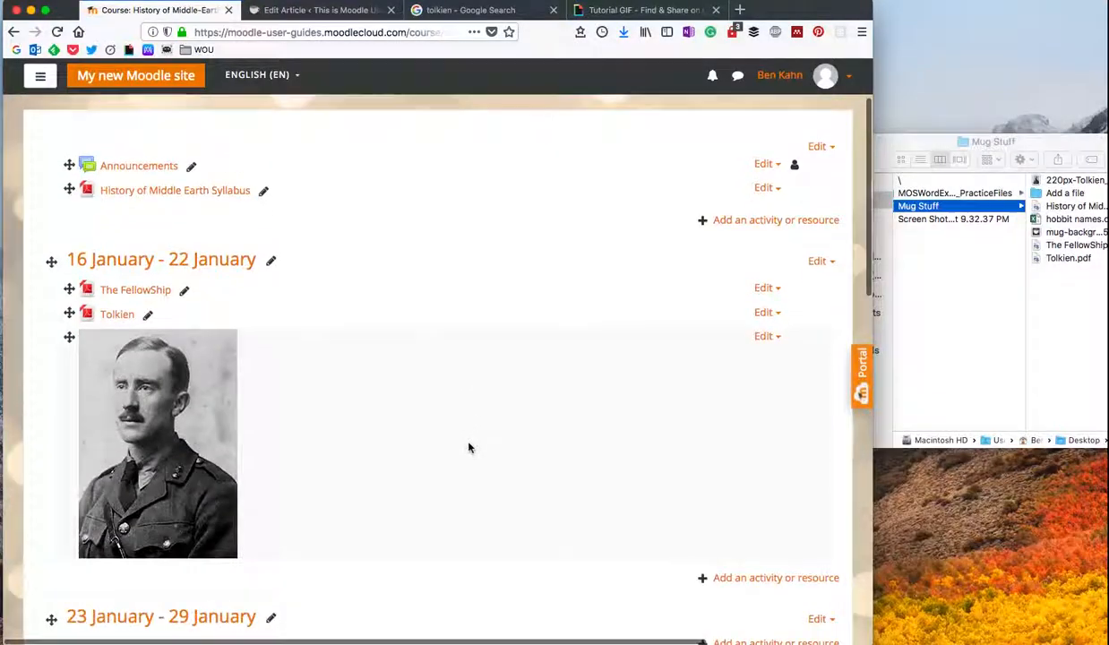